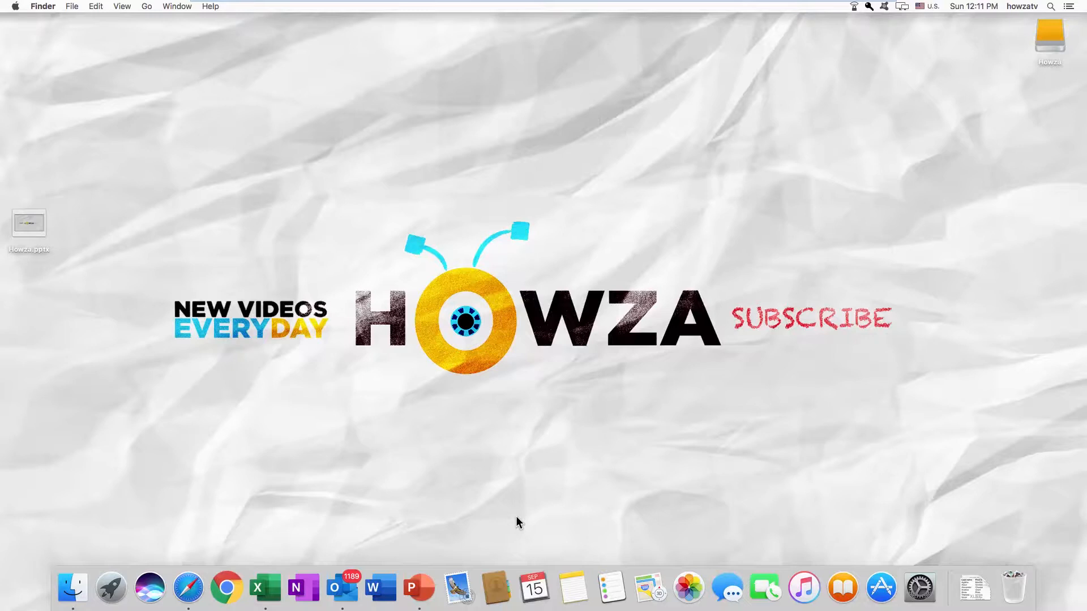
mouse_move(36, 216)
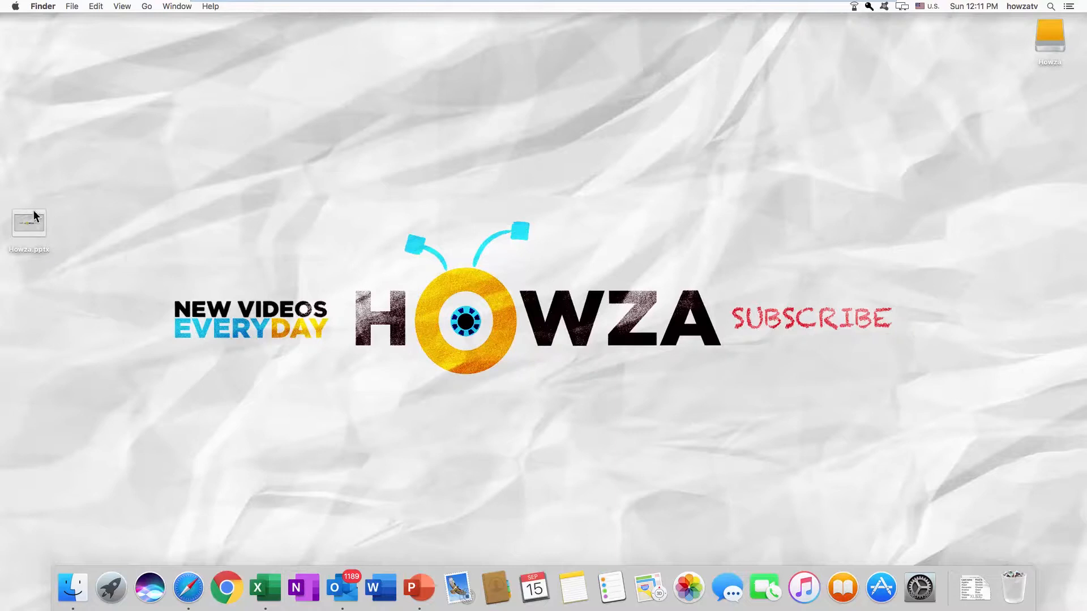
- Open Howza.pptx in PowerPoint and choose to send the presentation by email
double_click(29, 223)
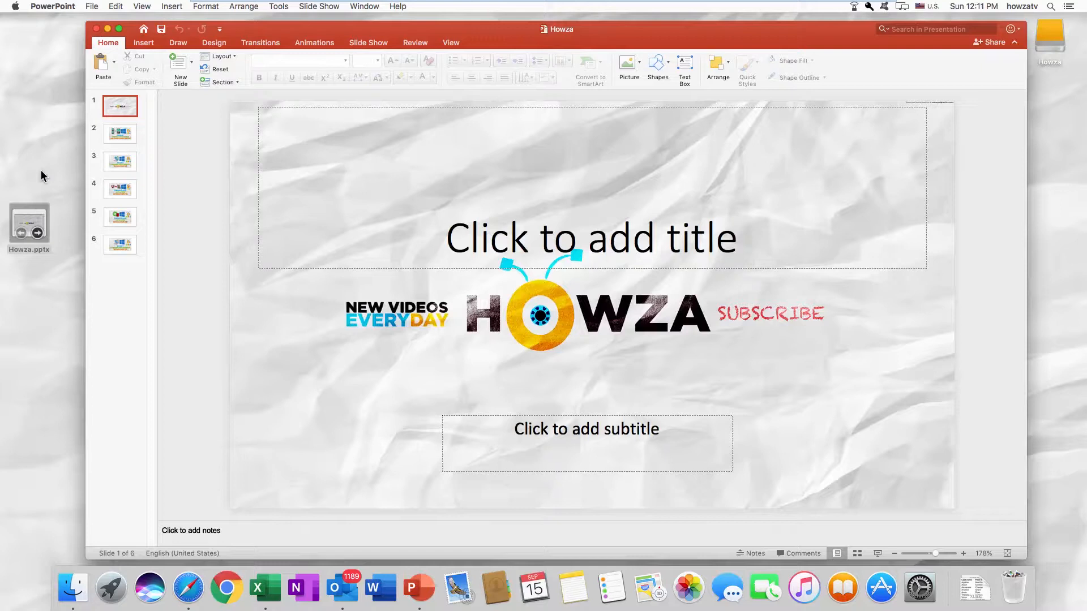
left_click(91, 7)
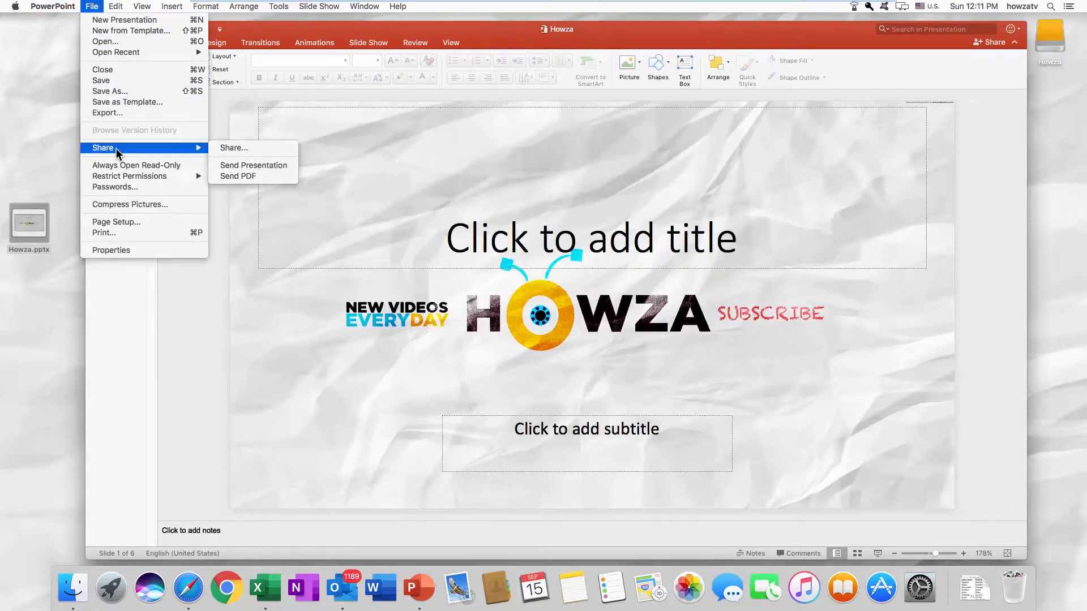
mouse_move(178, 153)
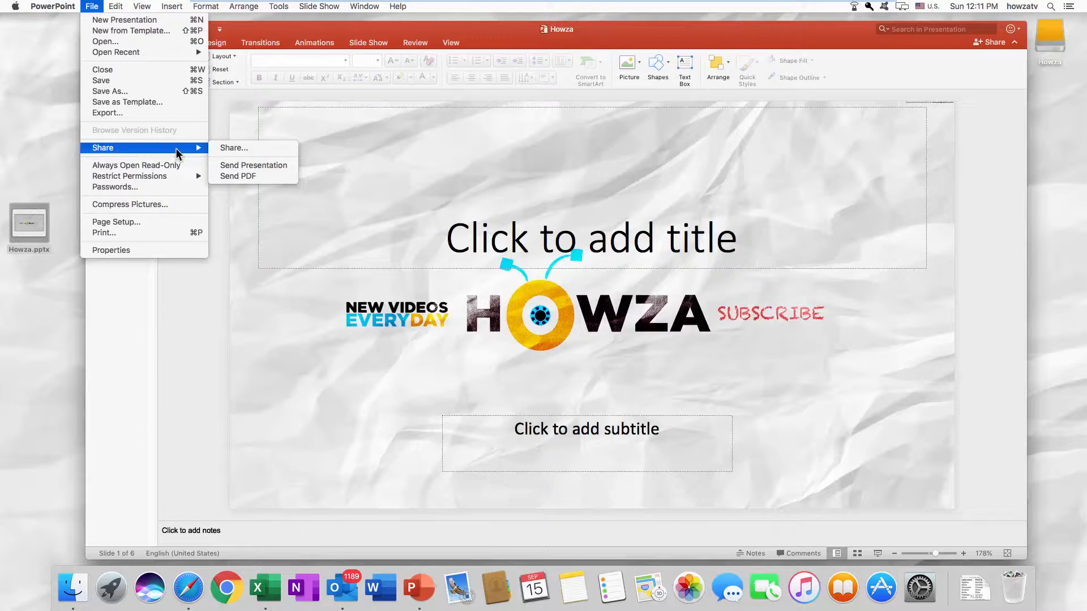
key("Escape")
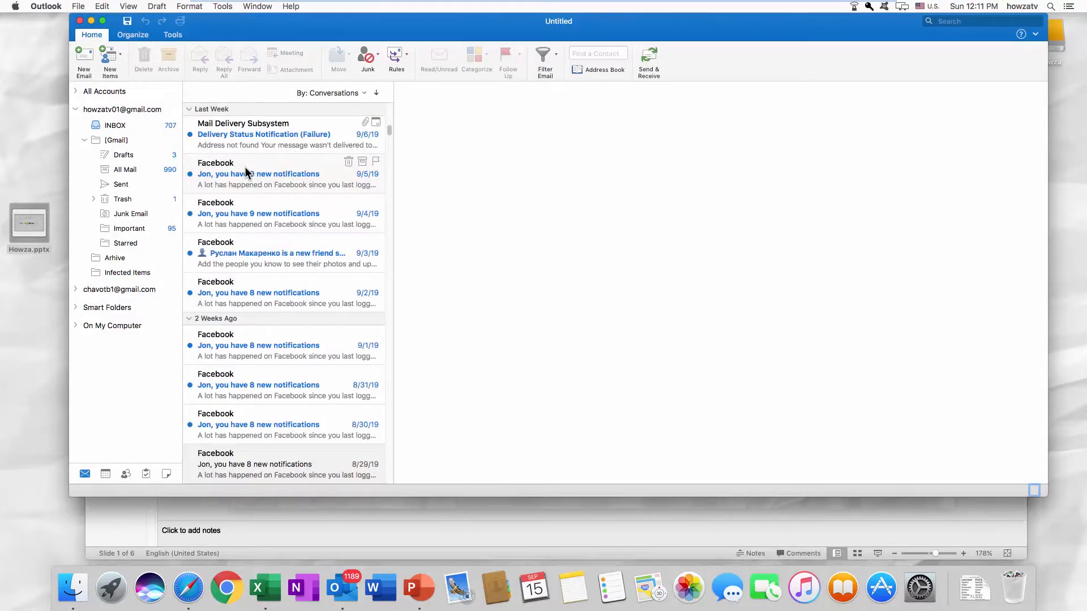
- View a Facebook notification email in the Outlook inbox
left_click(83, 61)
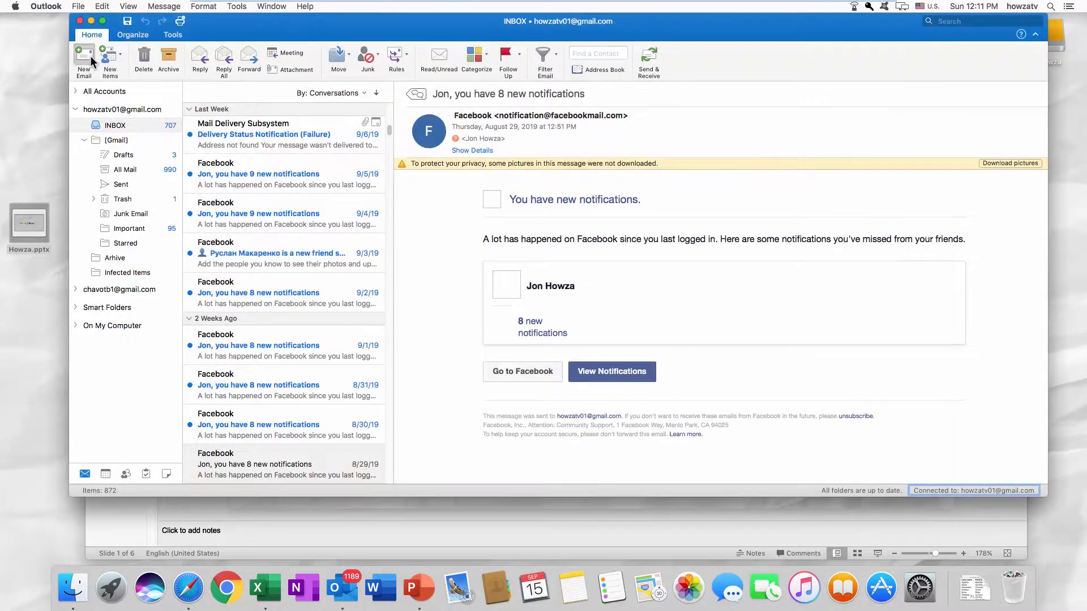
- Close the unsent Outlook message carrying Howza.pptx and discard its changes
left_click(82, 61)
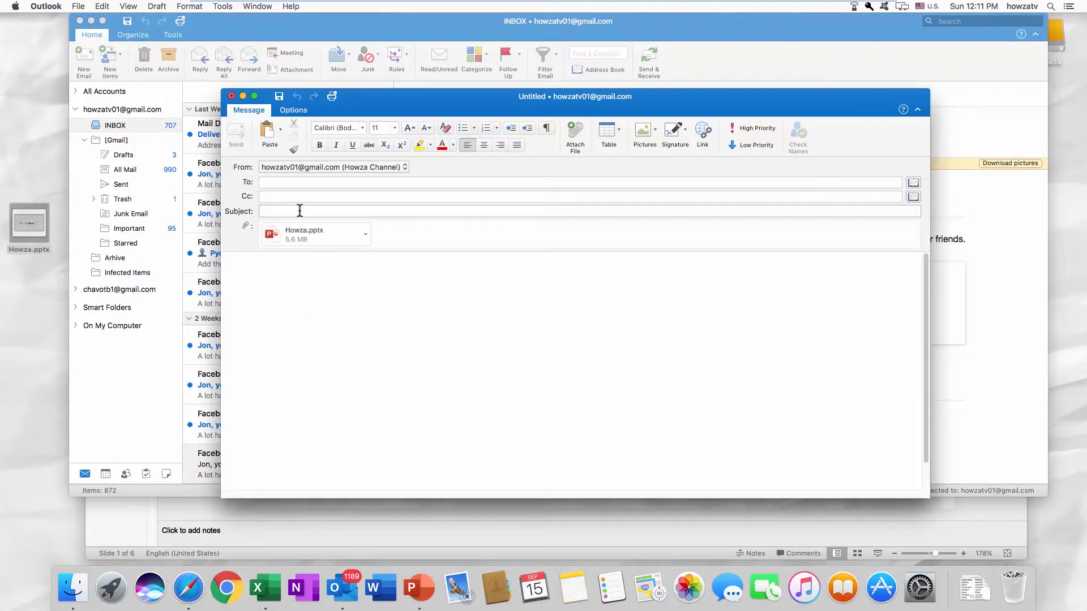
left_click(231, 96)
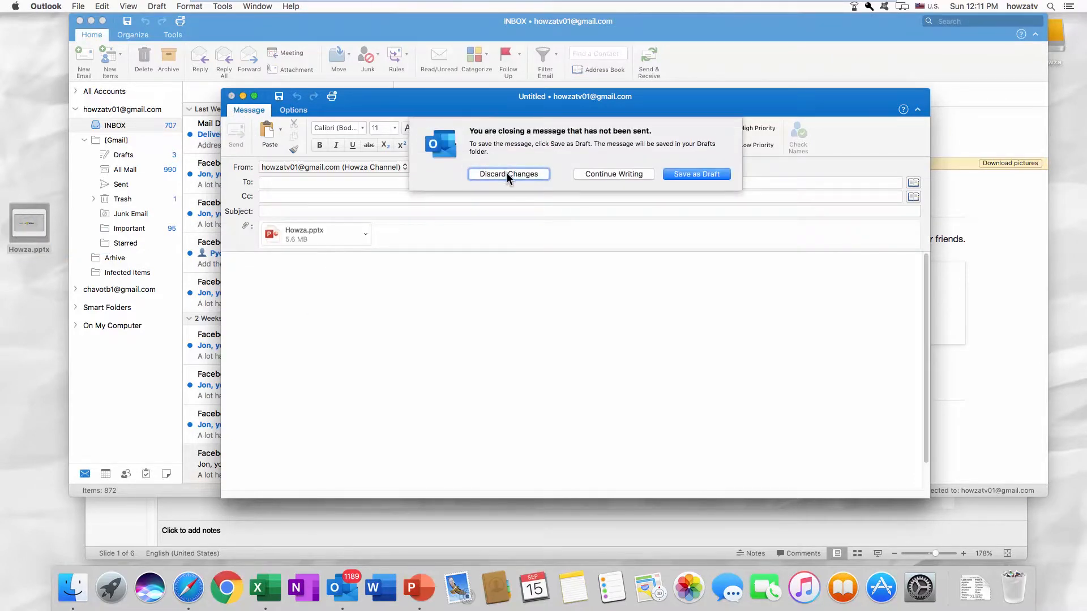
left_click(509, 174)
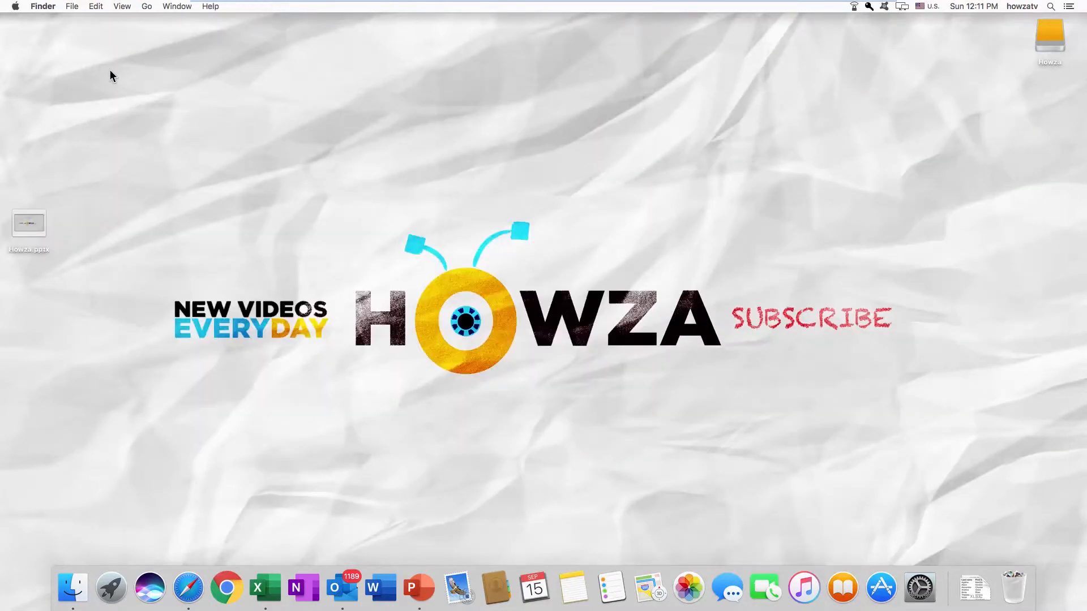
- Launch Safari from the Dock and go to Gmail from the Google homepage
left_click(188, 589)
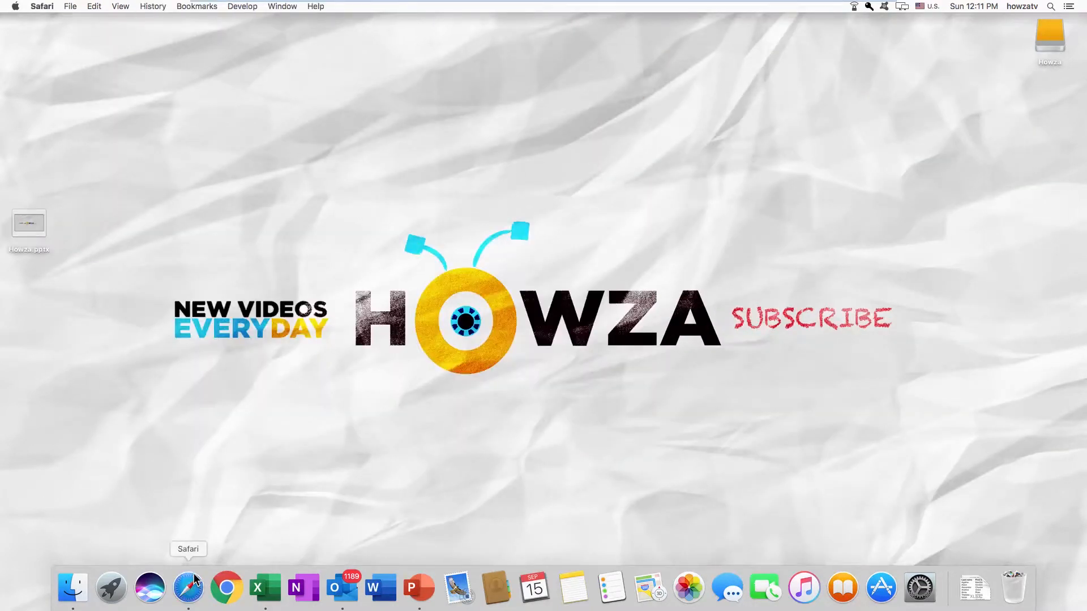
left_click(188, 589)
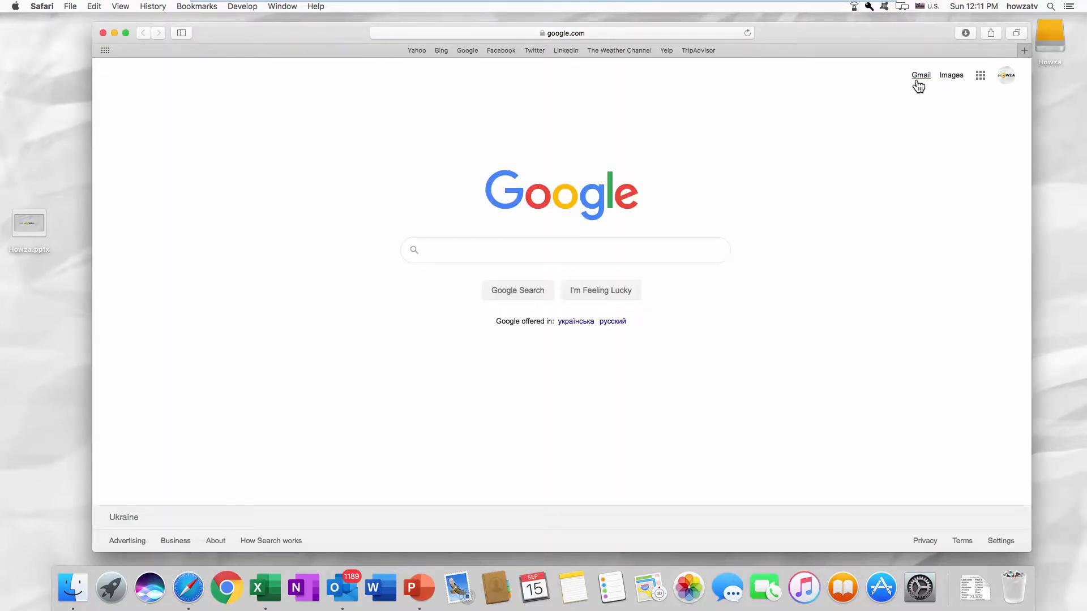
left_click(920, 75)
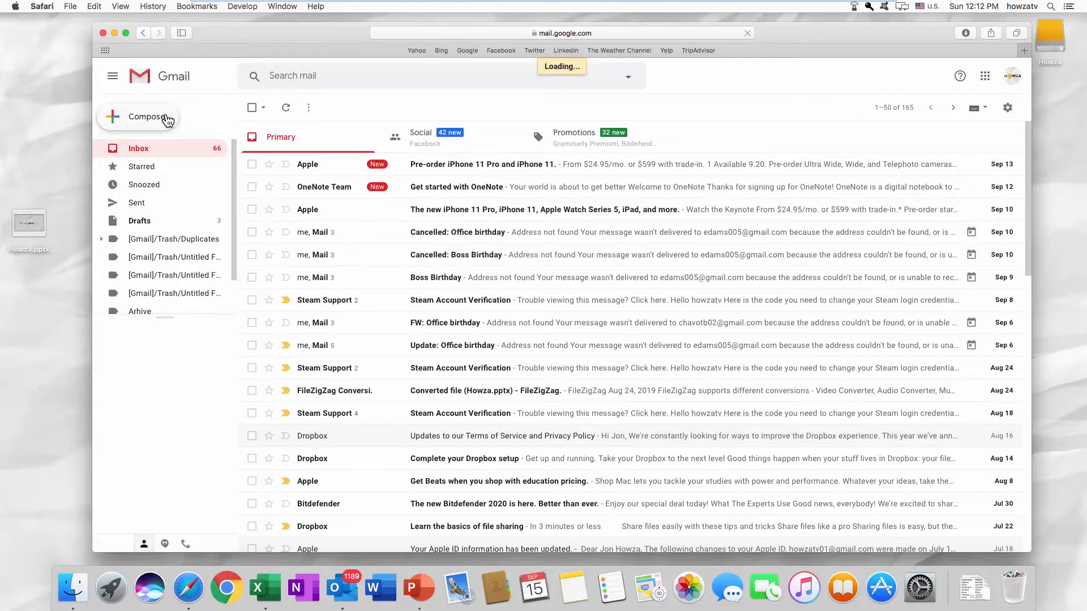
- Compose a new Gmail message with Howza.pptx from the Desktop attached
left_click(143, 117)
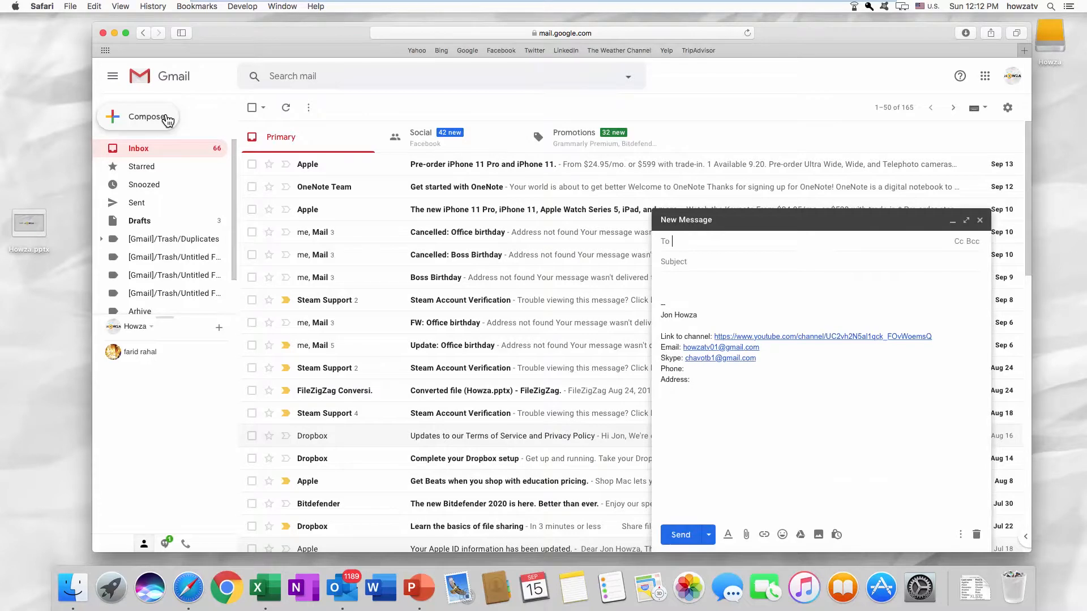
mouse_move(747, 534)
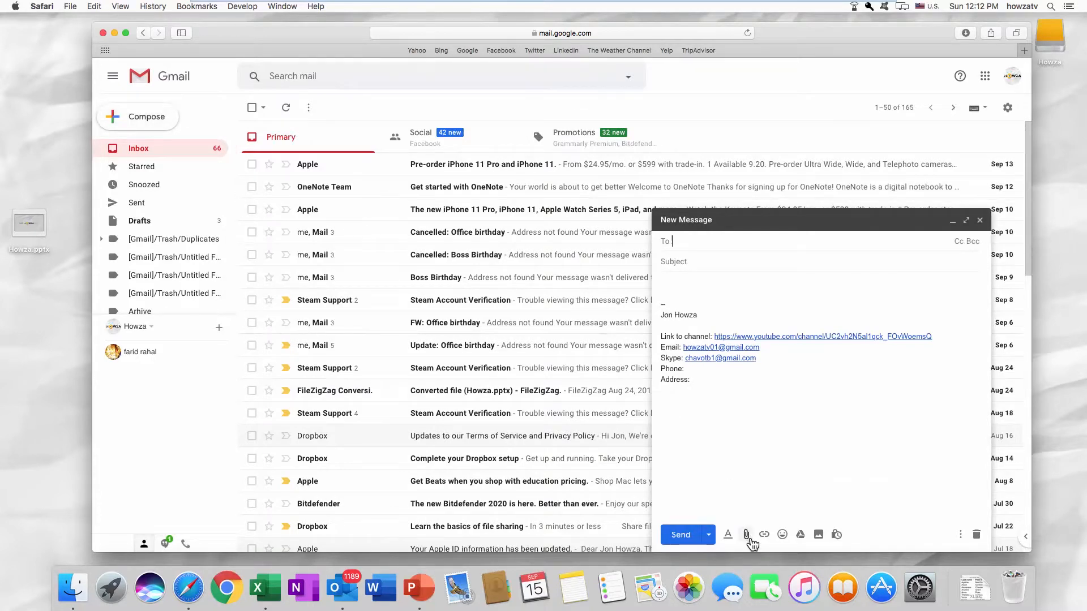
left_click(746, 534)
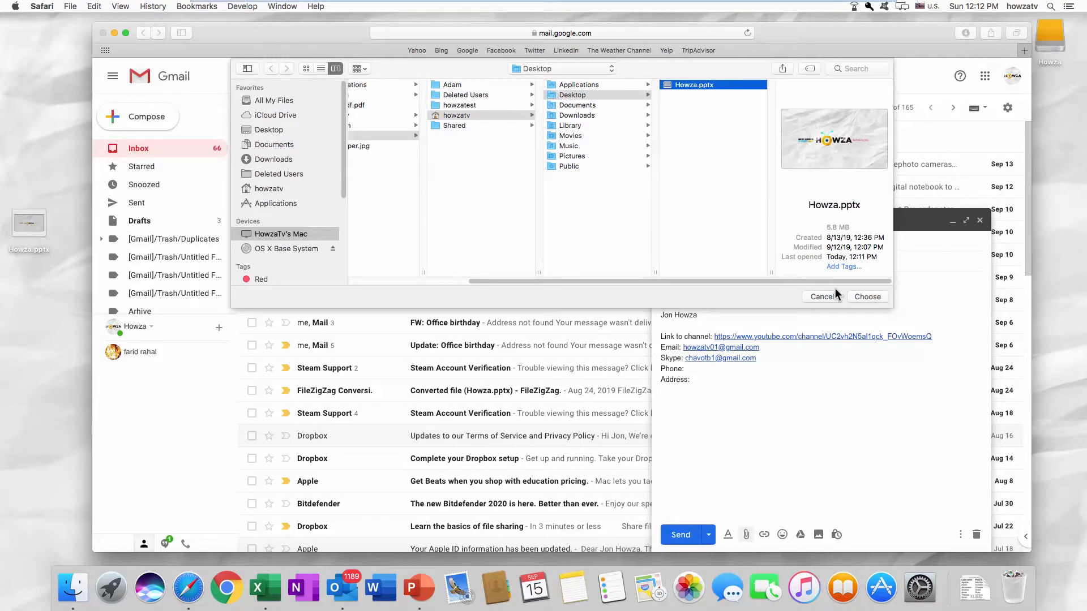
left_click(866, 296)
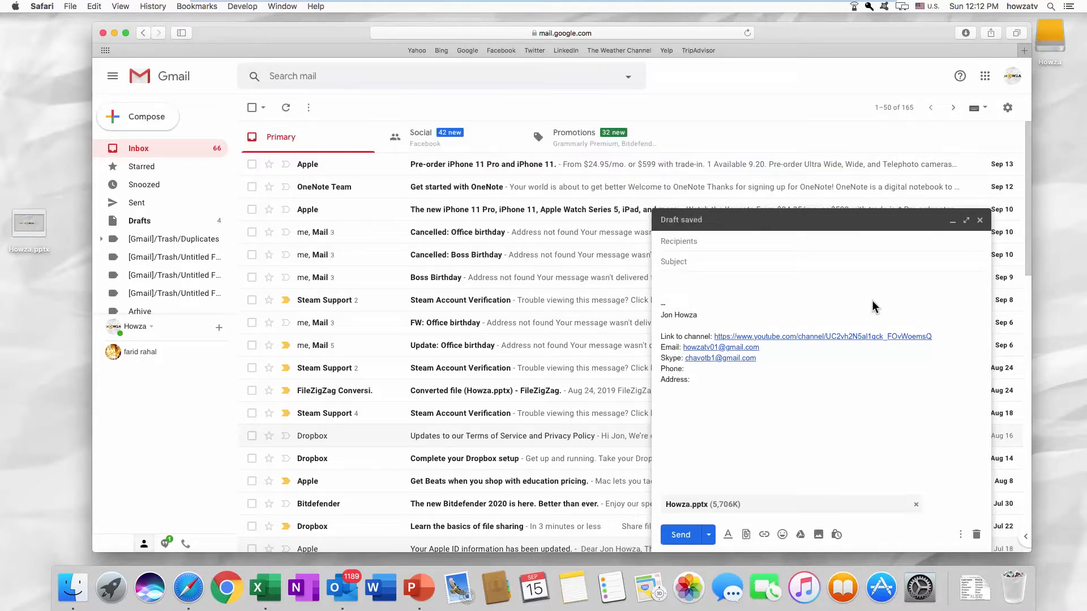
mouse_move(921, 508)
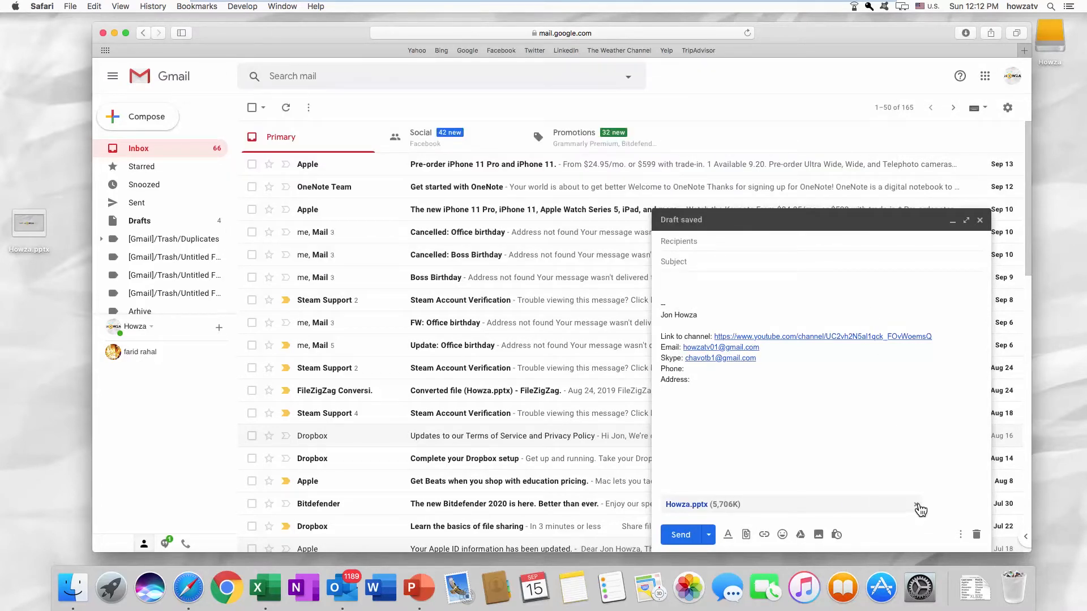